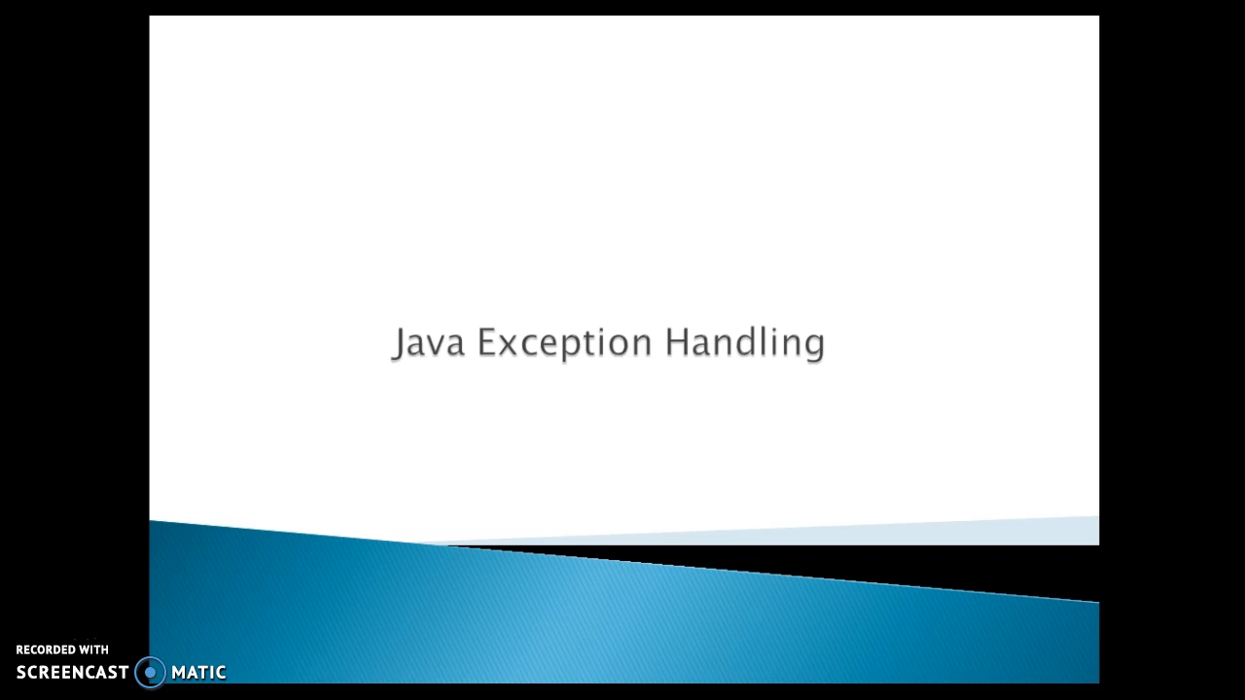
Step: Advance to the 'General form of exception handling in Java' slide with its try/catch/finally code block
key("right")
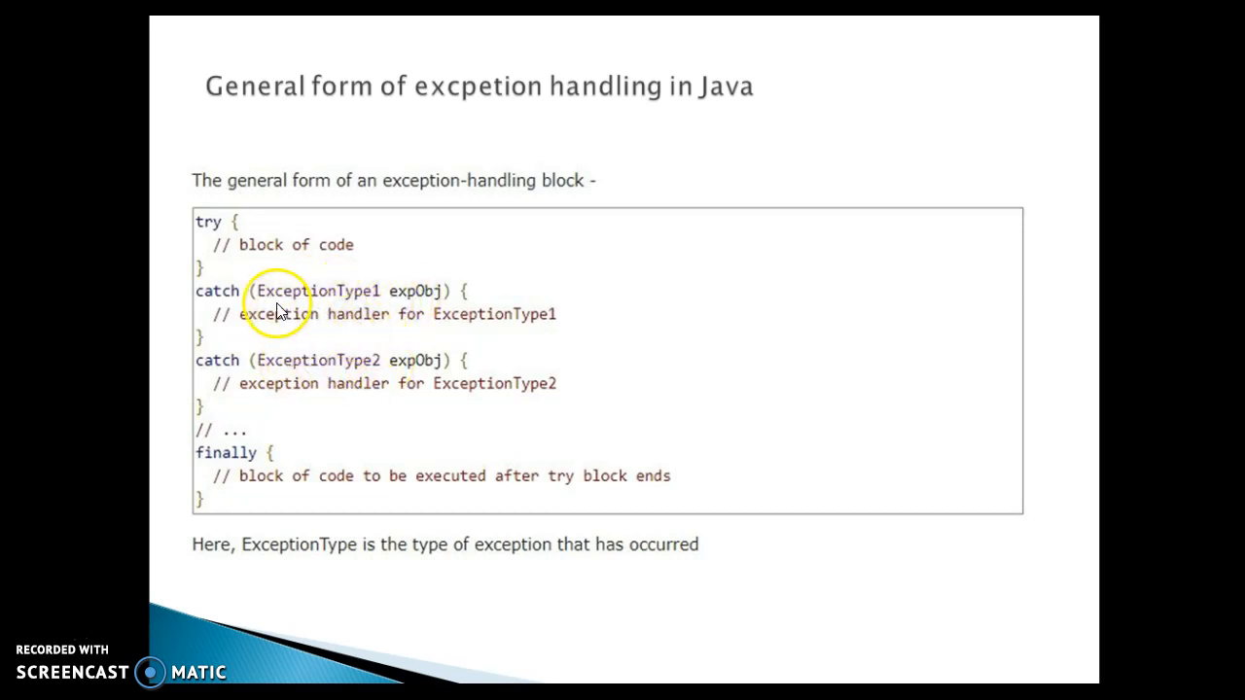
mouse_move(632, 475)
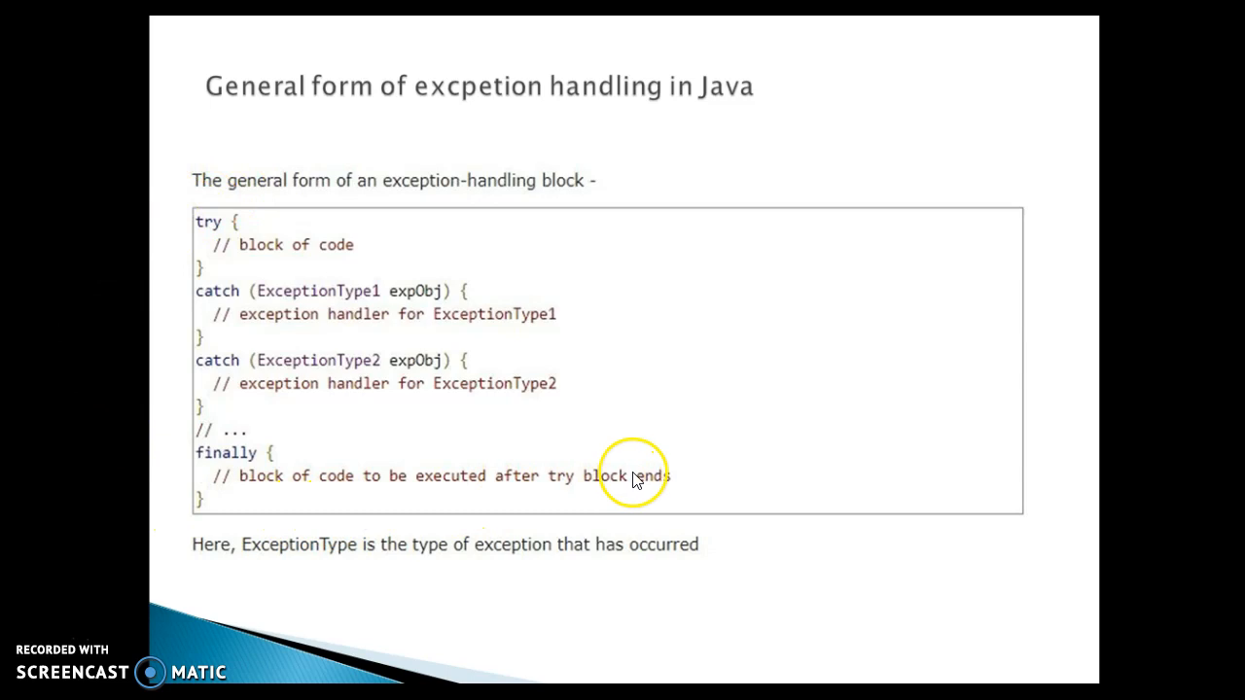